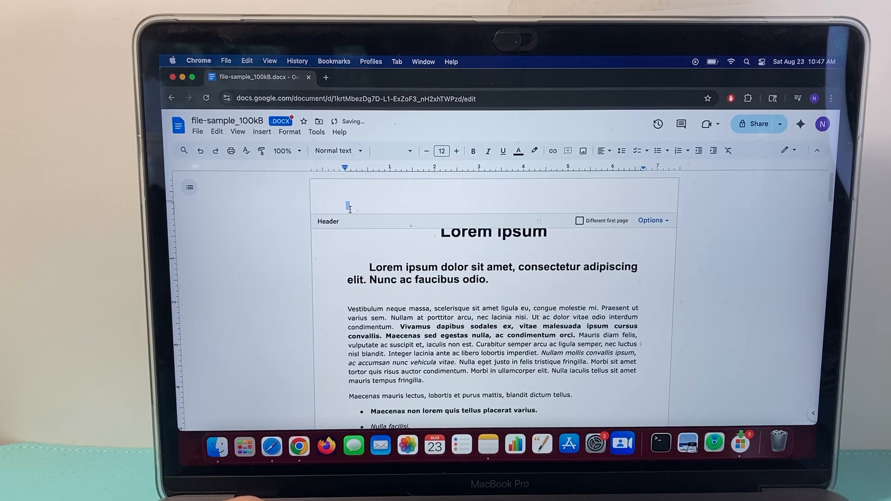
# Insert the Roman numeral I special character (Number > Other) into the first page's header
pyautogui.scroll(-3)
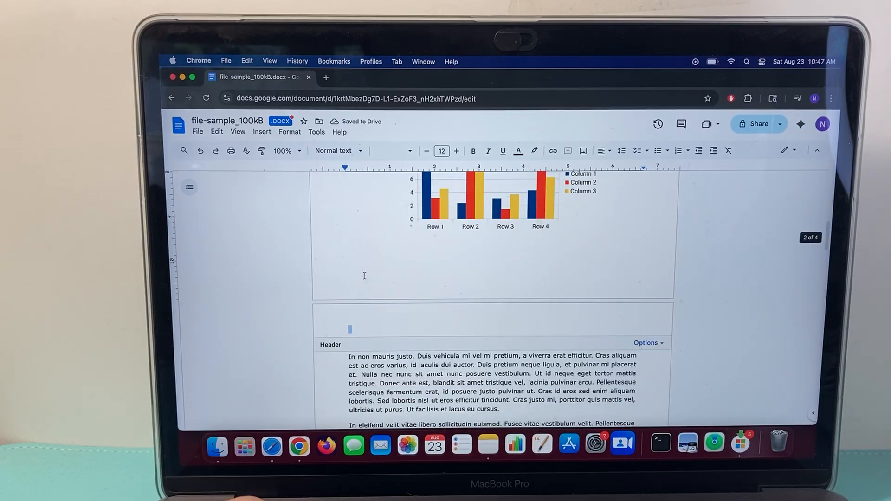
pyautogui.scroll(3)
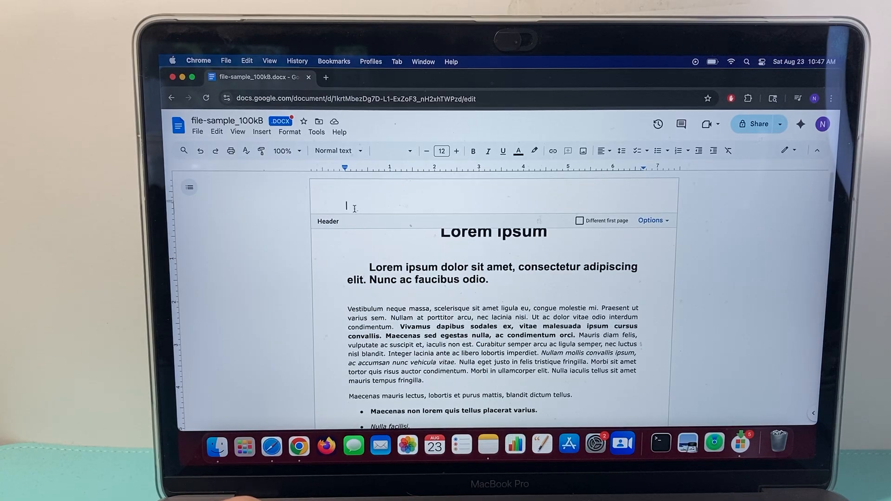
pyautogui.click(262, 131)
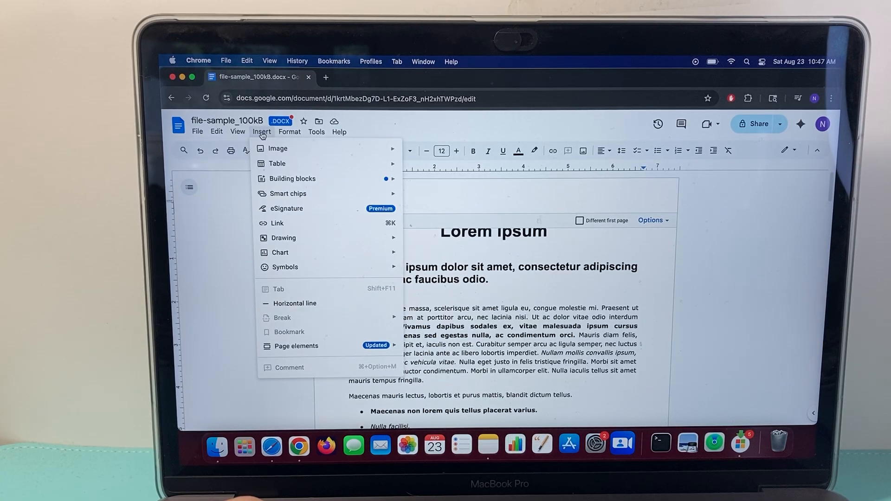
pyautogui.moveTo(284, 267)
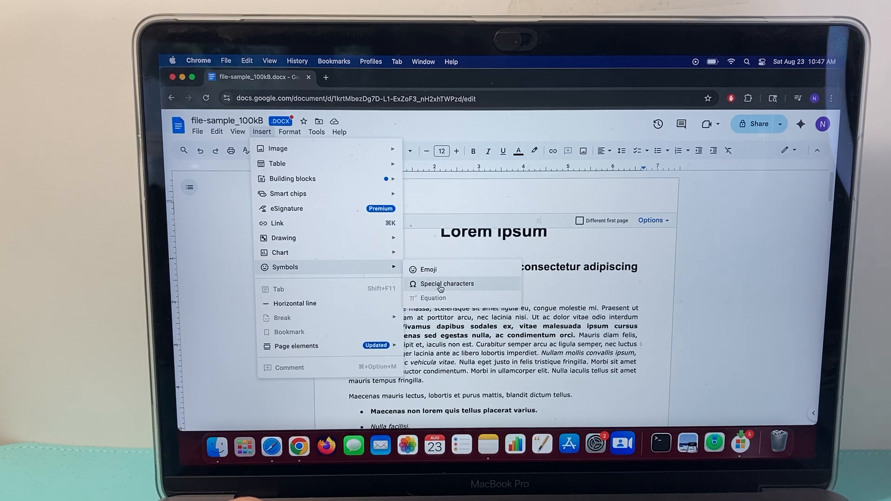
pyautogui.click(448, 284)
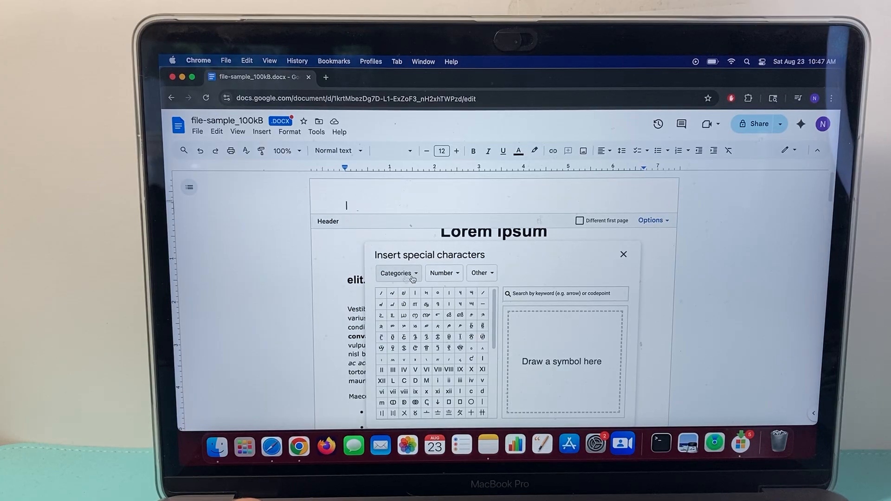
pyautogui.click(398, 273)
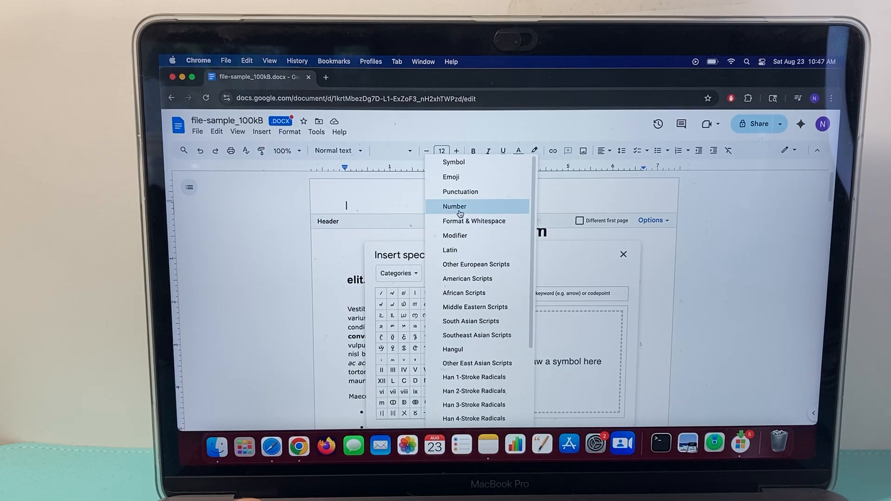
pyautogui.click(453, 206)
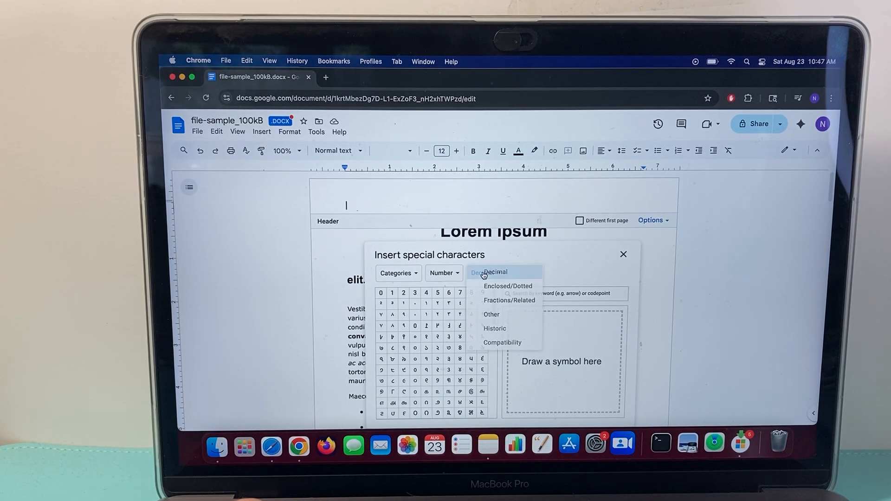
pyautogui.moveTo(492, 315)
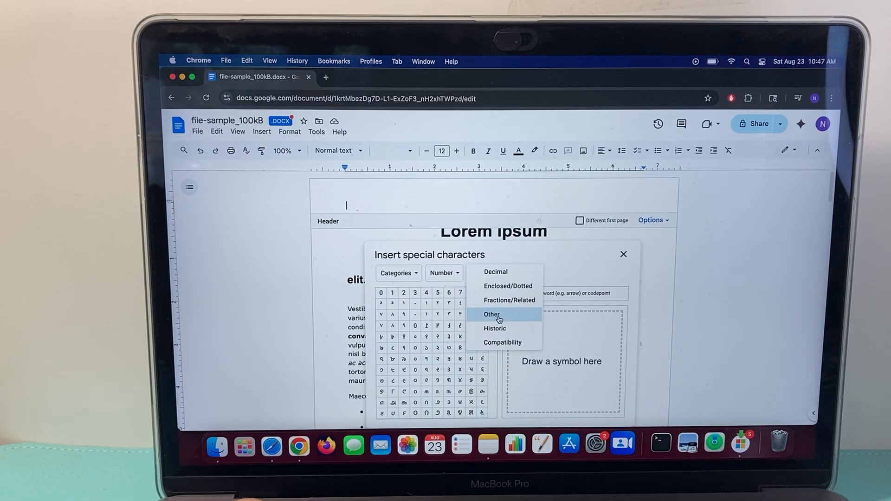
pyautogui.click(491, 315)
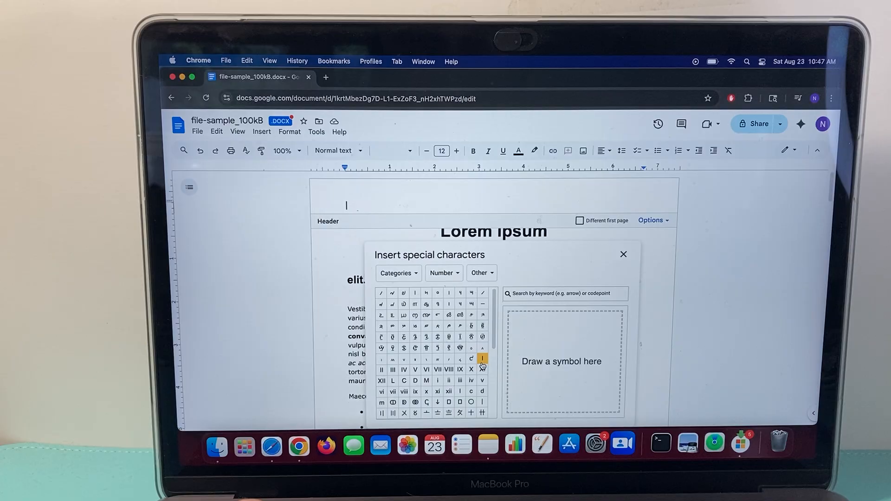
pyautogui.click(482, 358)
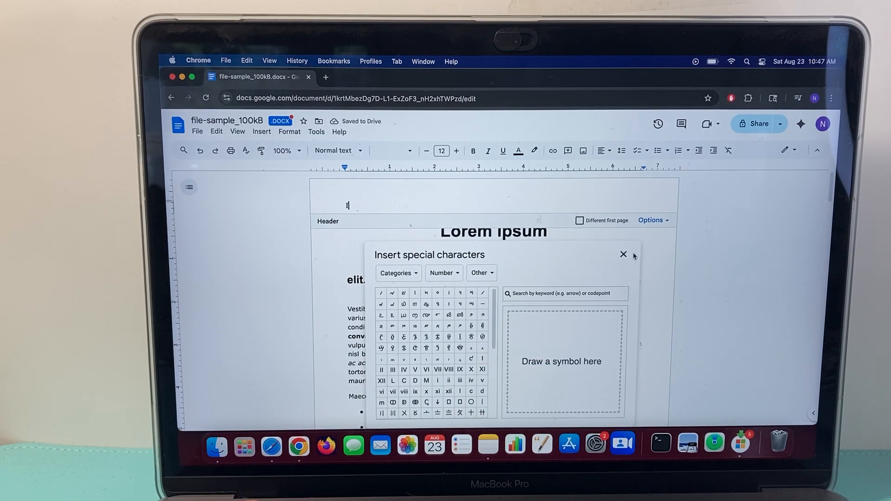
pyautogui.click(622, 254)
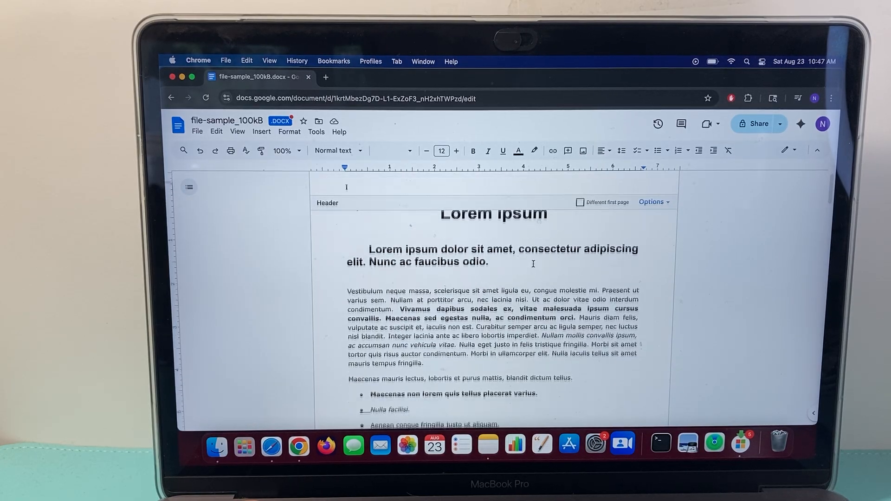
# Add a continuous section break just below the bar chart to begin Section 2
pyautogui.scroll(-3)
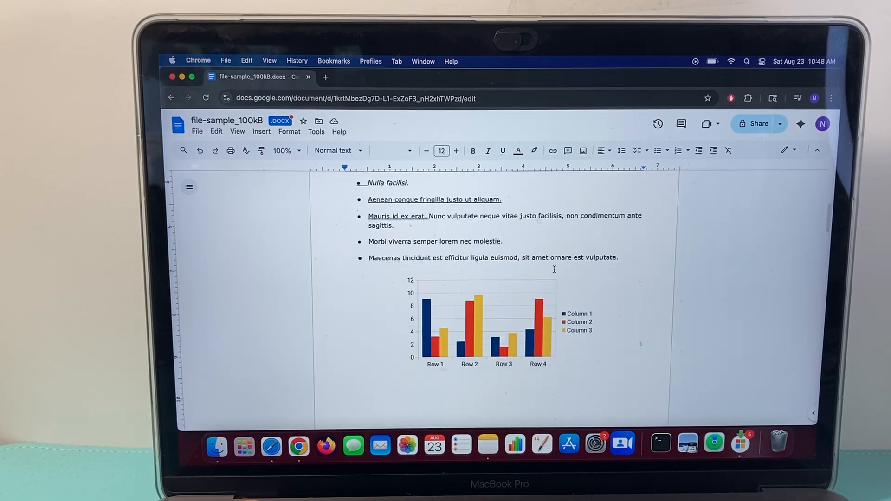
pyautogui.scroll(-3)
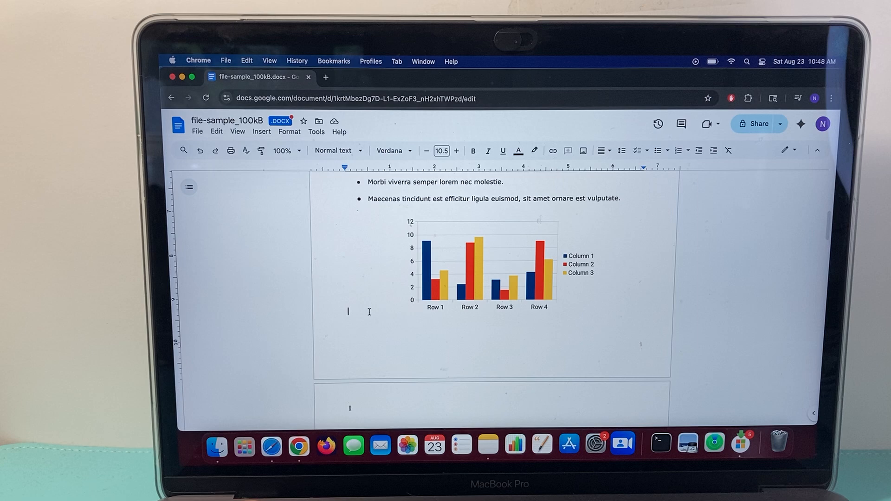
pyautogui.click(262, 131)
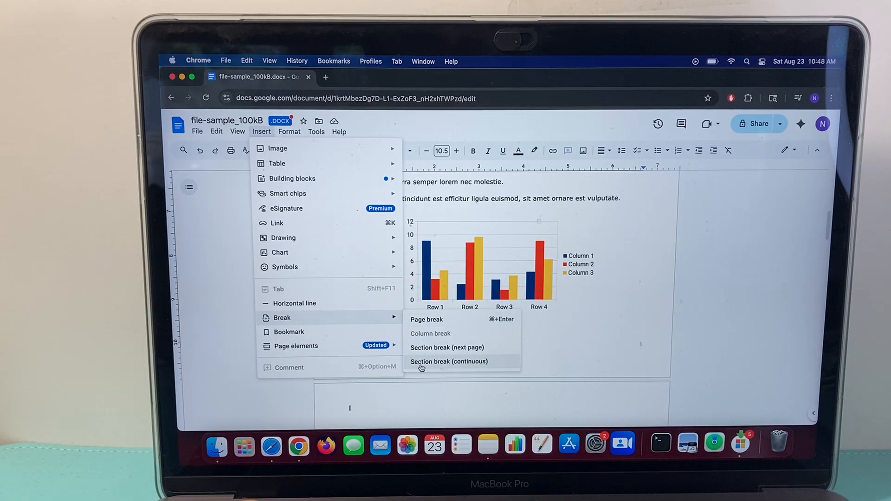
pyautogui.moveTo(445, 365)
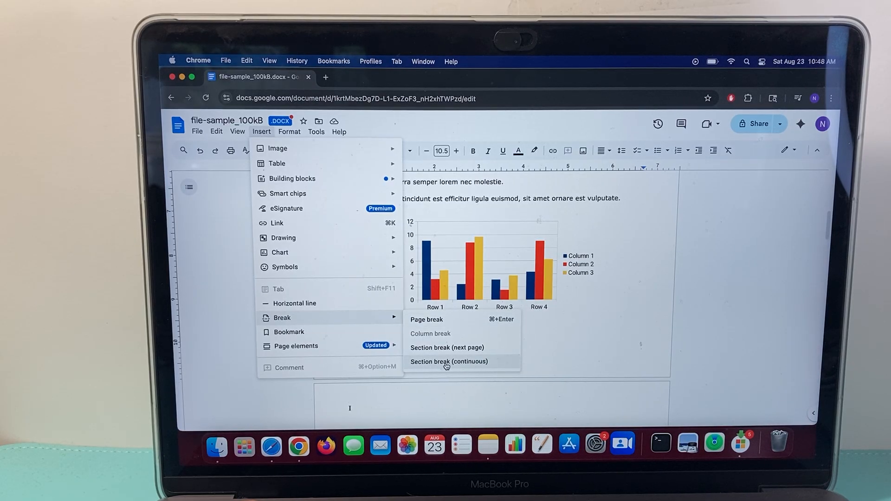
pyautogui.click(448, 362)
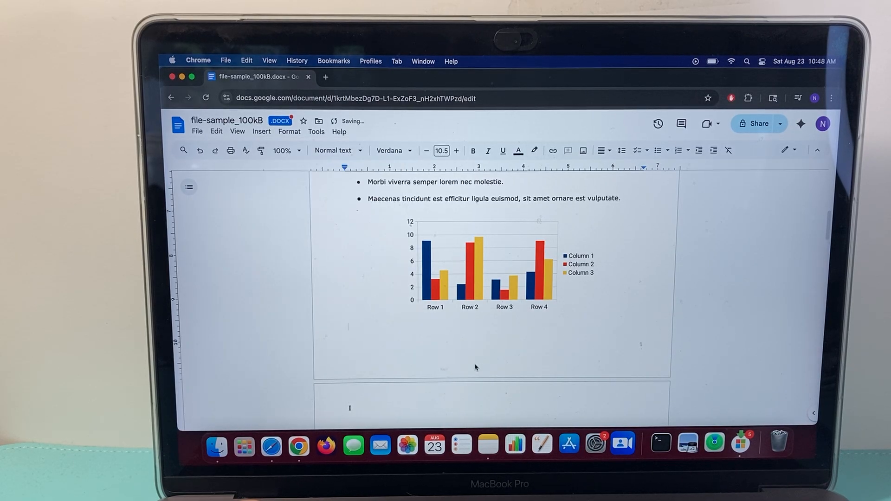
pyautogui.scroll(-3)
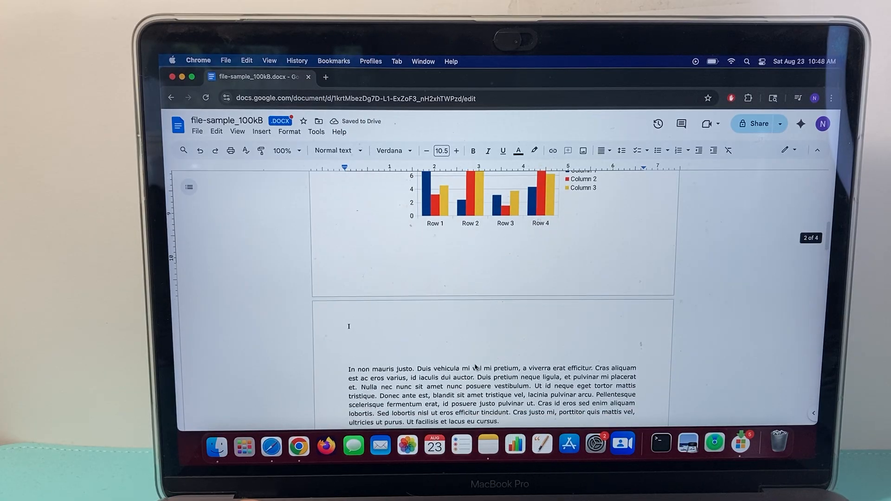
pyautogui.moveTo(378, 323)
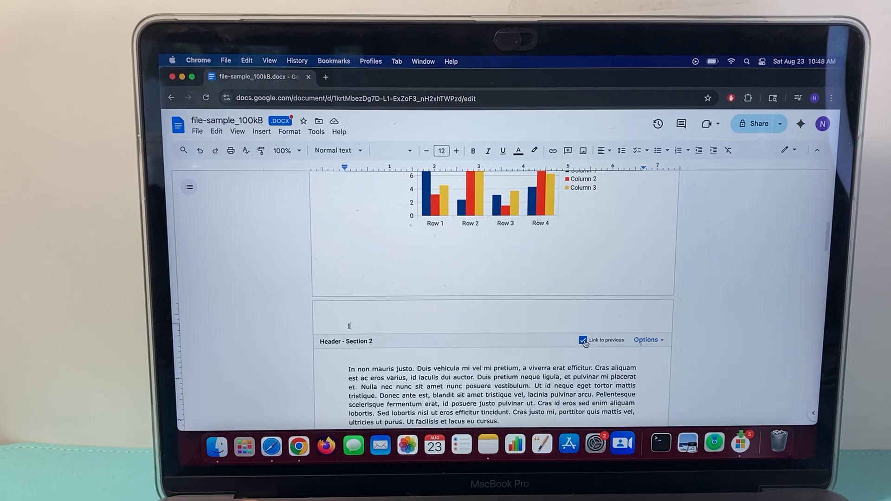
# Uncheck 'Link to previous' on the Section 2 header so it no longer copies Section 1
pyautogui.click(582, 340)
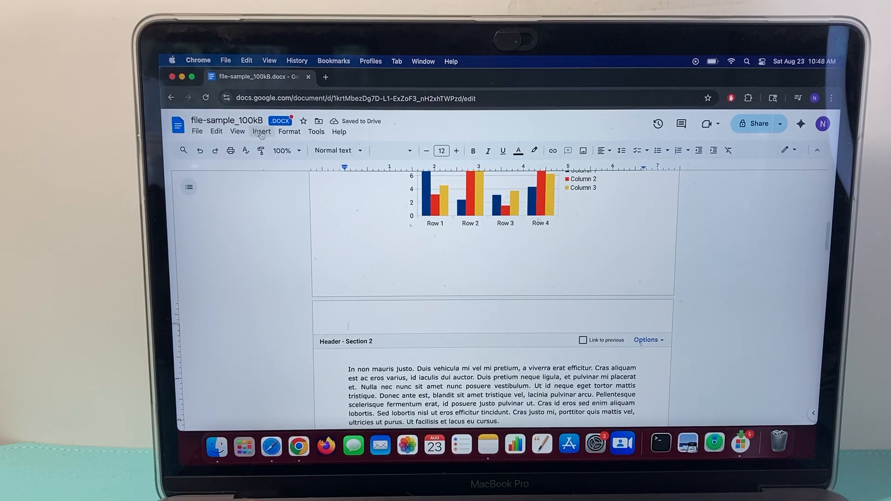
pyautogui.click(261, 131)
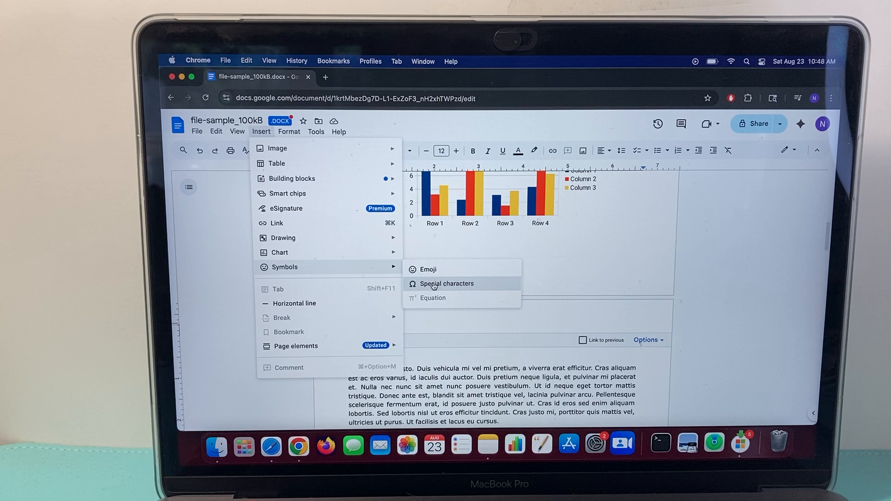
# Insert the Roman numeral II special character into the Section 2 header
pyautogui.click(447, 283)
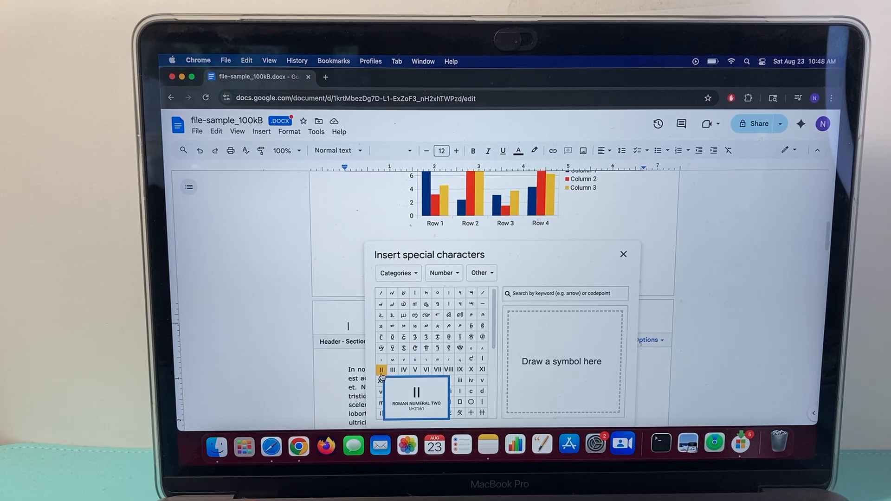
pyautogui.click(380, 370)
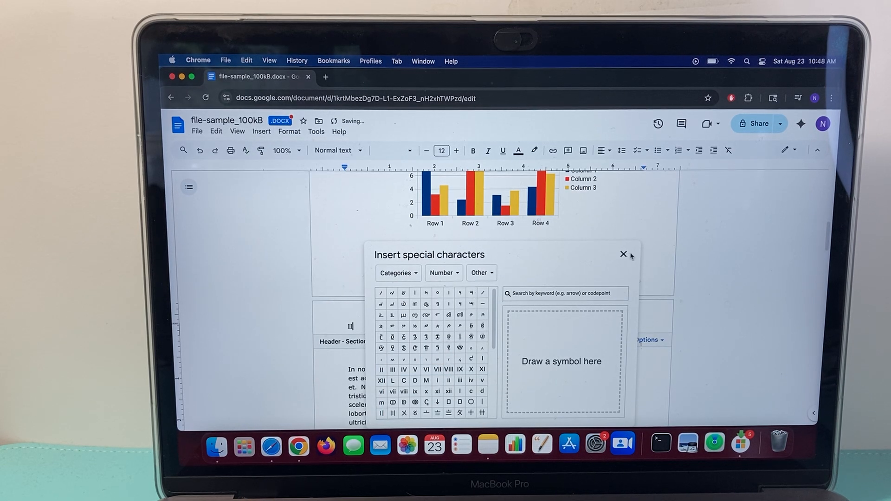
pyautogui.click(623, 254)
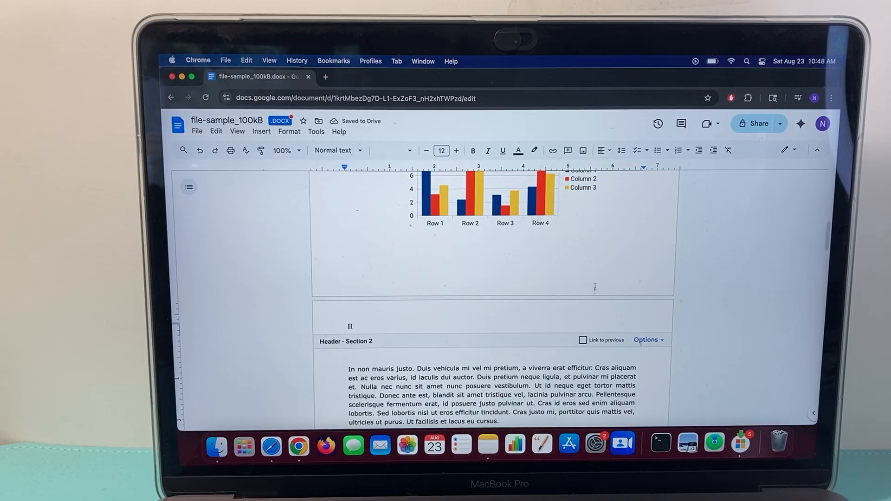
# Add a continuous section break after the paragraph below the table, creating Section 3
pyautogui.scroll(-3)
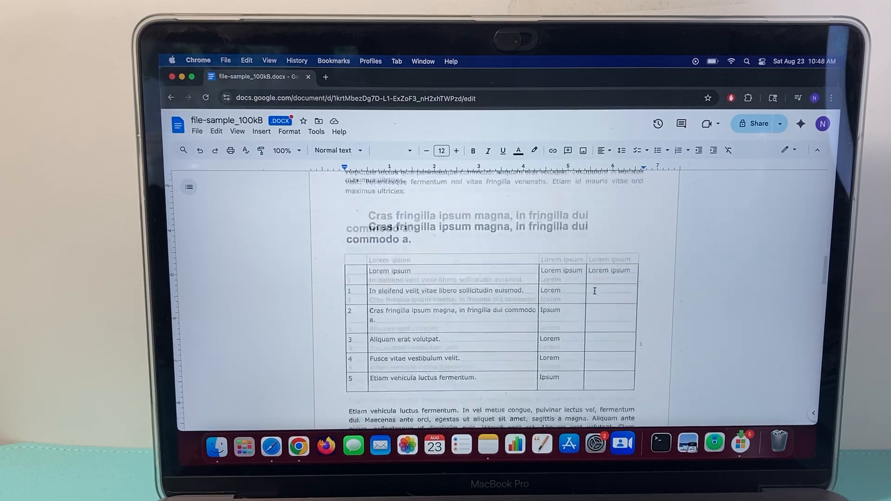
pyautogui.scroll(-3)
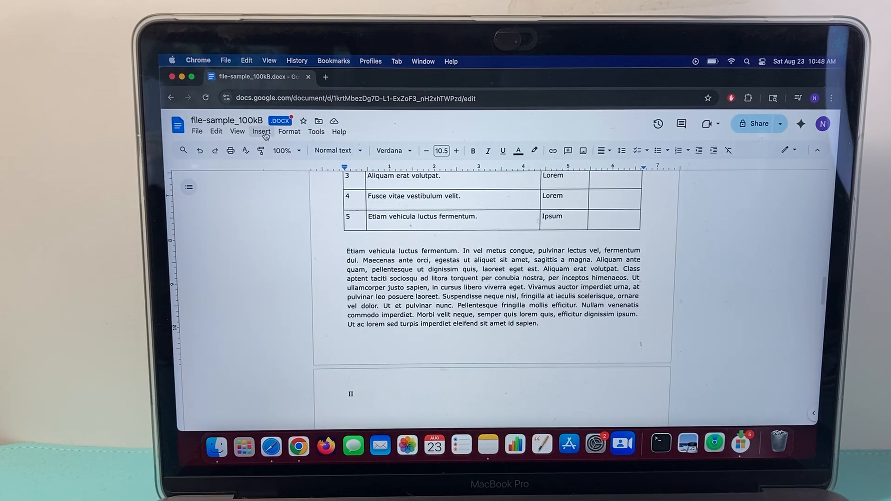
pyautogui.click(261, 131)
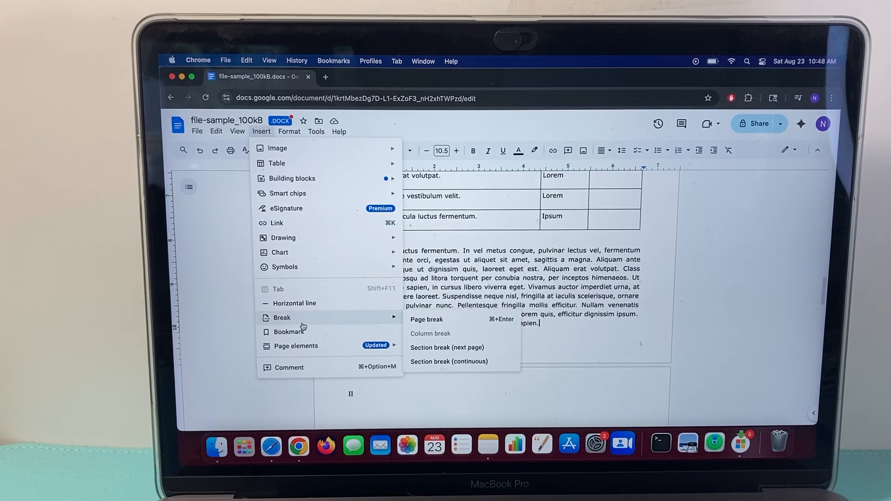
pyautogui.moveTo(449, 361)
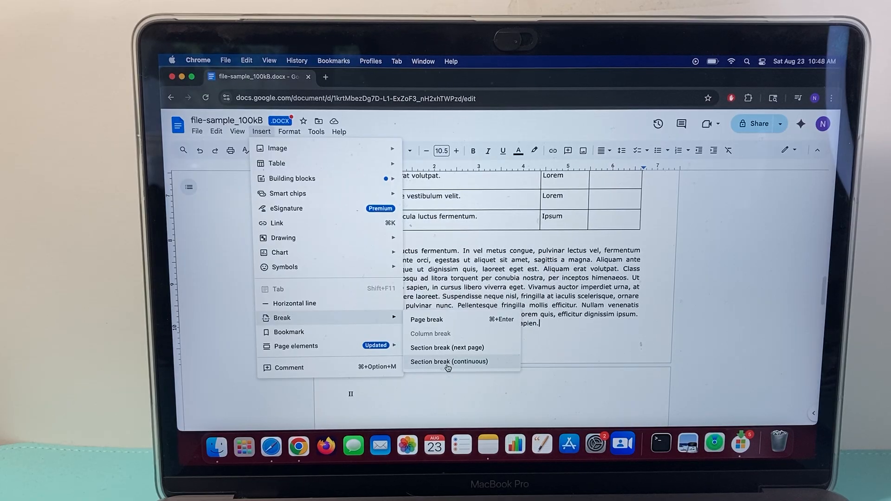
pyautogui.click(449, 362)
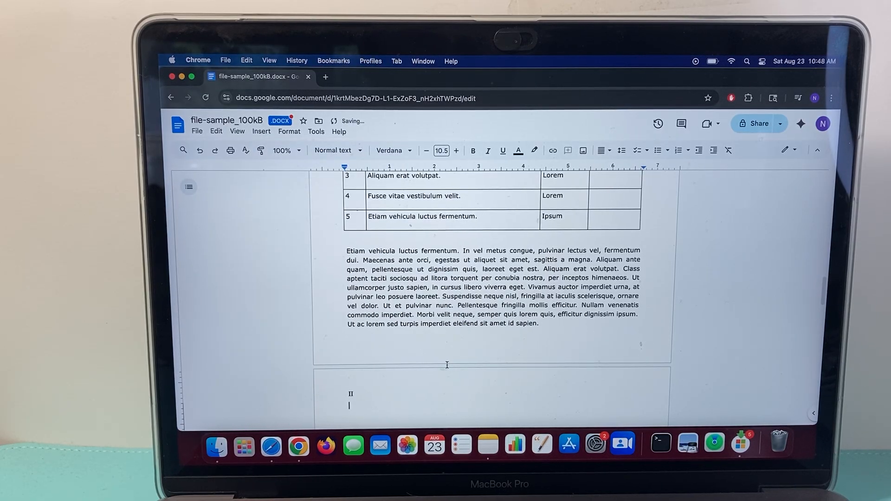
pyautogui.scroll(-3)
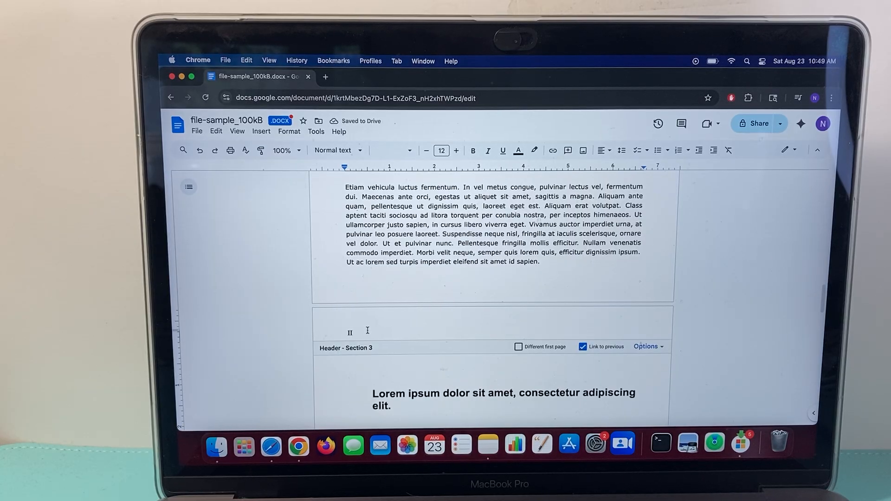
# Unlink Section 3's header from the previous one and replace II with the Roman numeral III
pyautogui.scroll(-3)
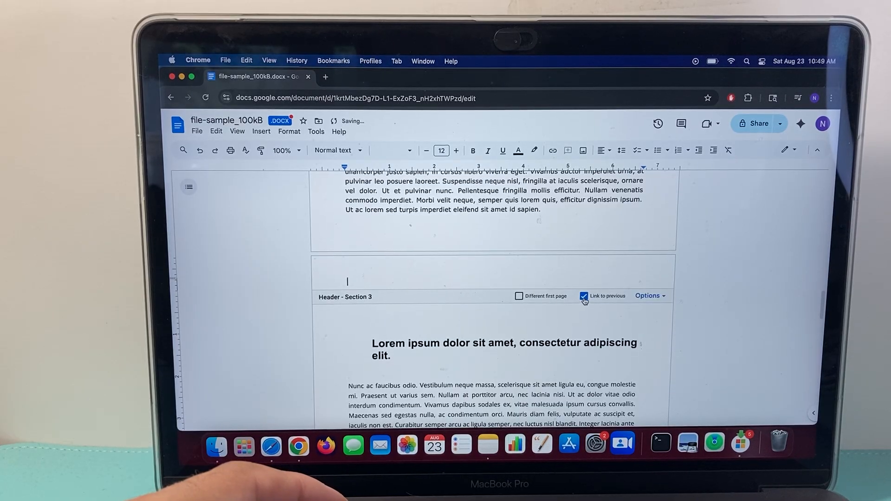
pyautogui.click(583, 295)
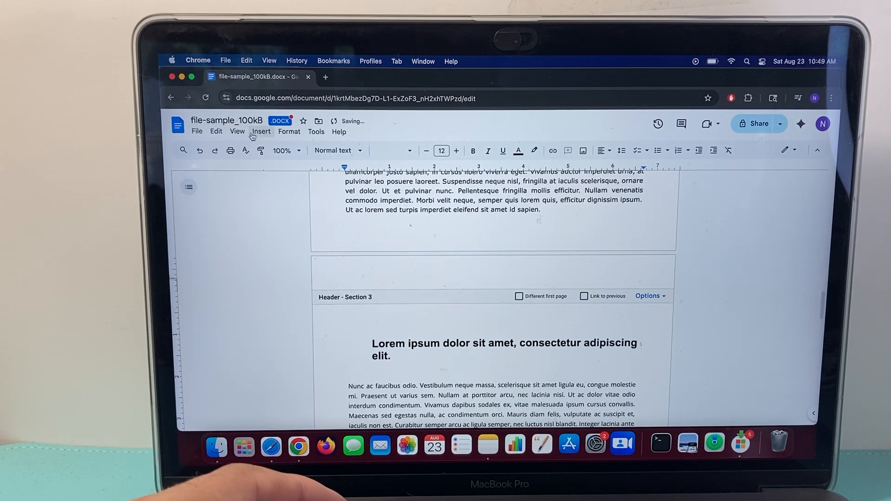
pyautogui.click(260, 131)
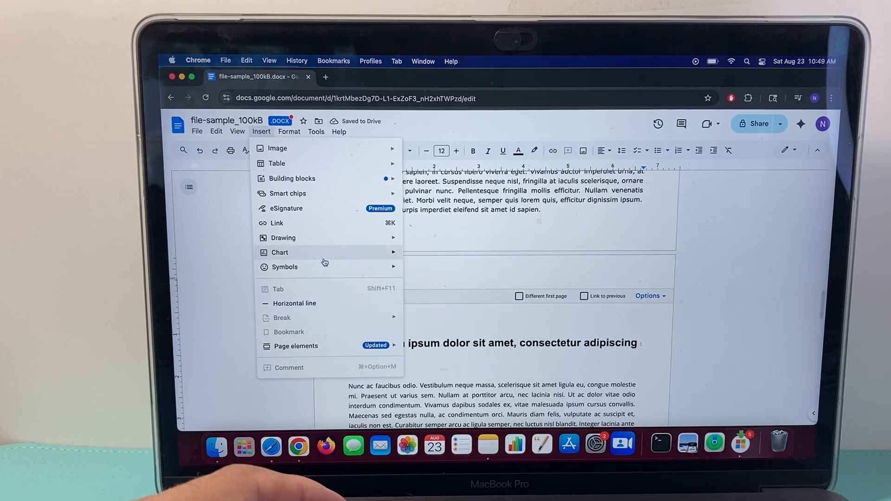
pyautogui.click(284, 267)
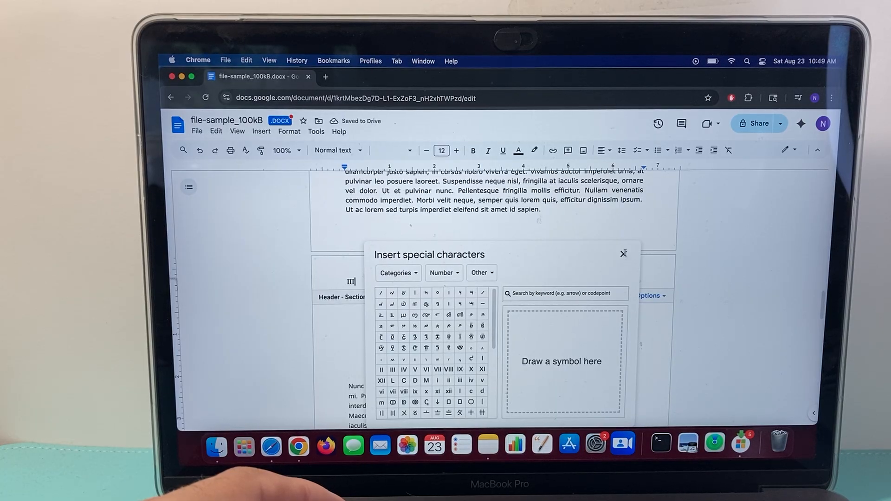
pyautogui.click(623, 253)
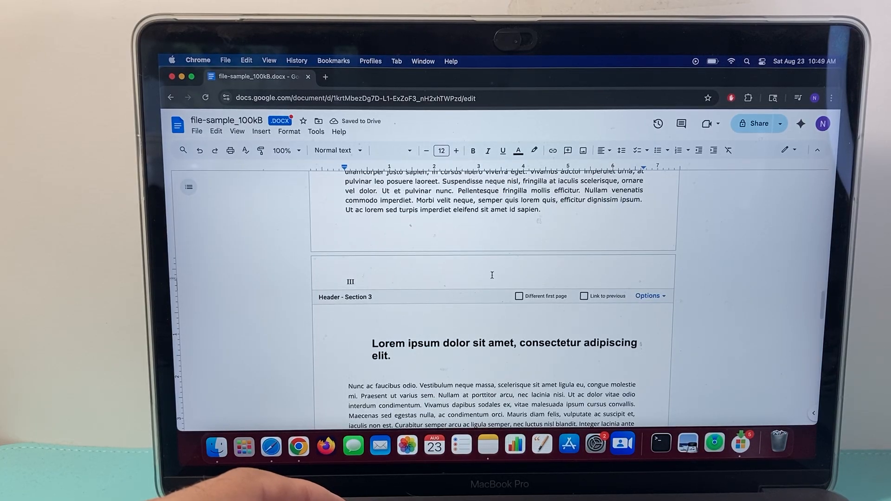
pyautogui.scroll(3)
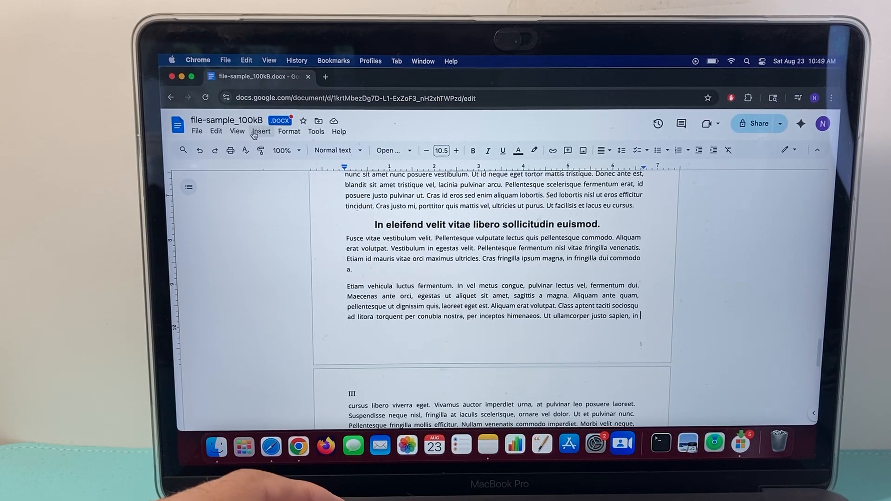
# Add a section break at the end of the paragraph, creating Section 4 on the next page
pyautogui.click(260, 131)
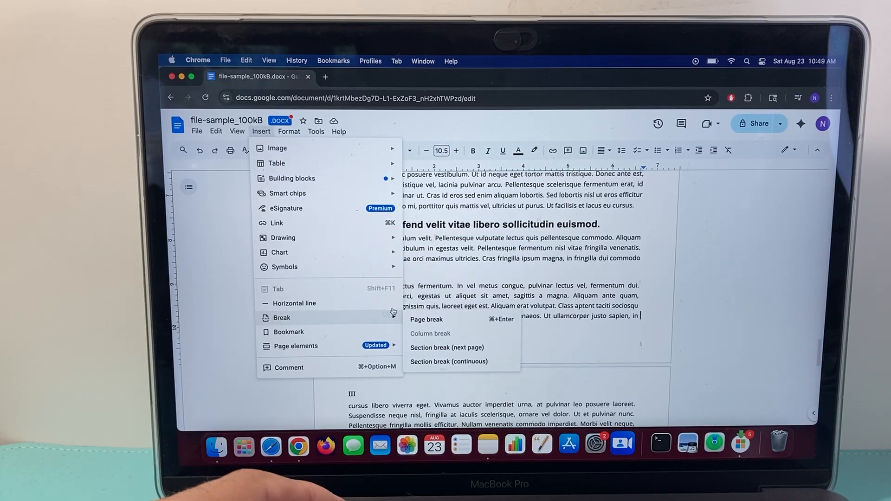
pyautogui.moveTo(447, 347)
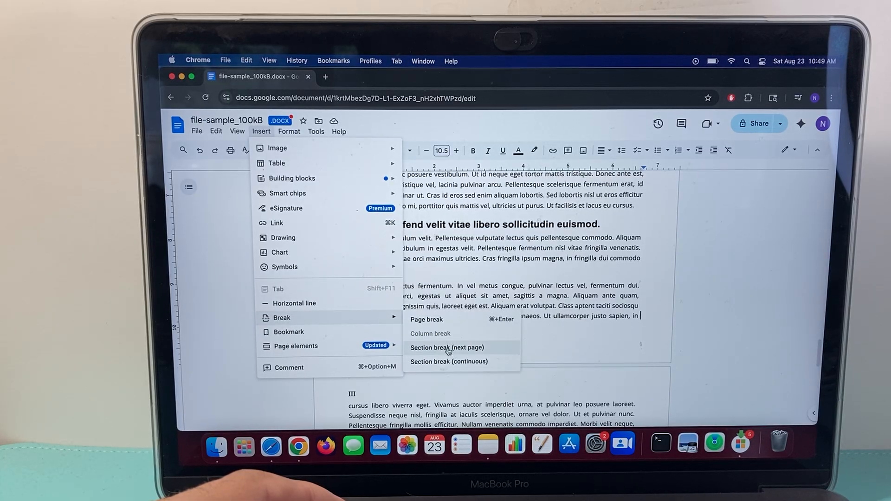
pyautogui.click(446, 347)
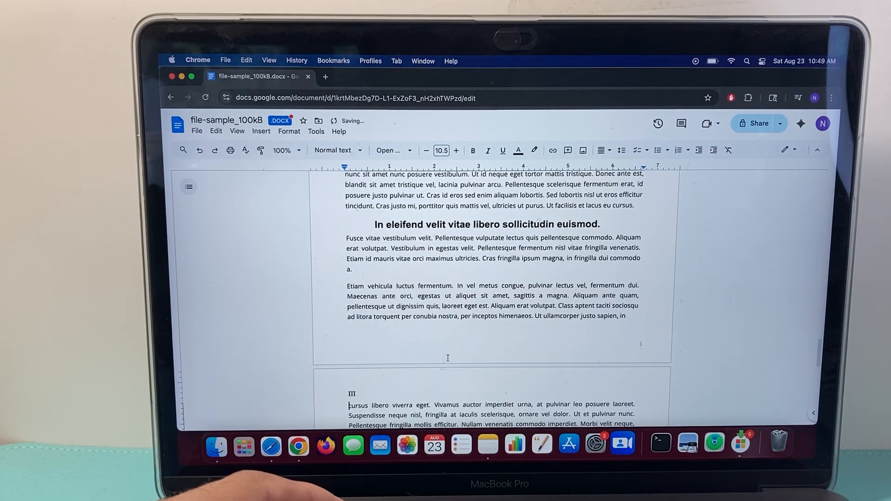
pyautogui.scroll(-3)
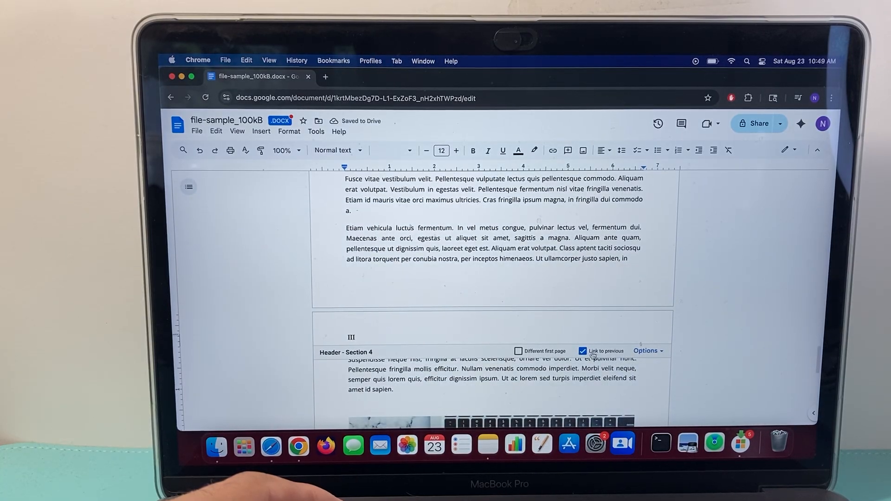
# Unlink Section 4's header from Section 3 and replace III with the Roman numeral IV
pyautogui.click(581, 351)
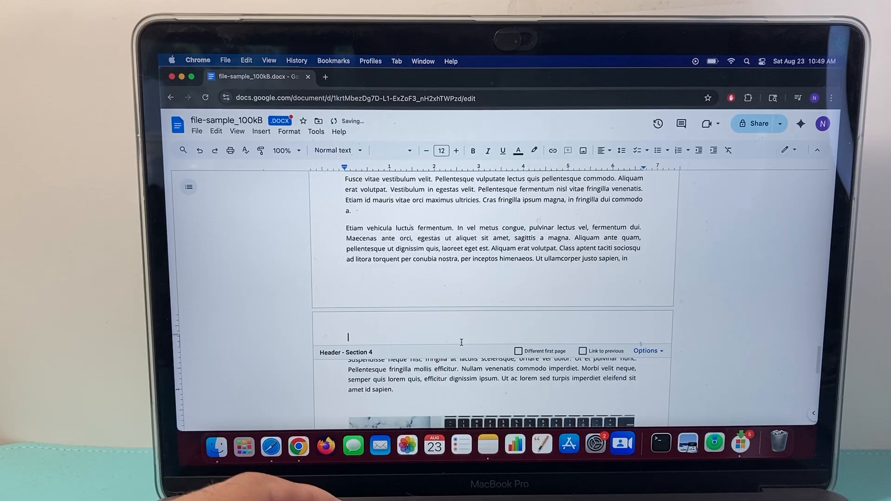
pyautogui.click(260, 131)
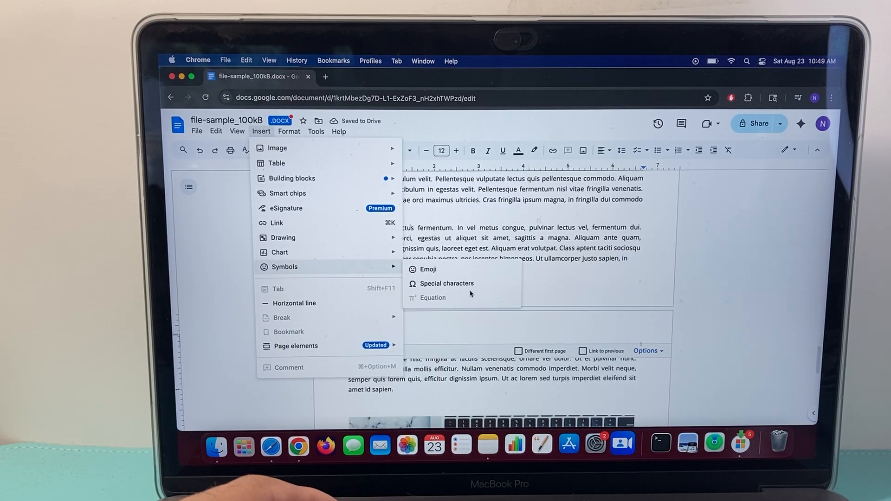
pyautogui.click(447, 283)
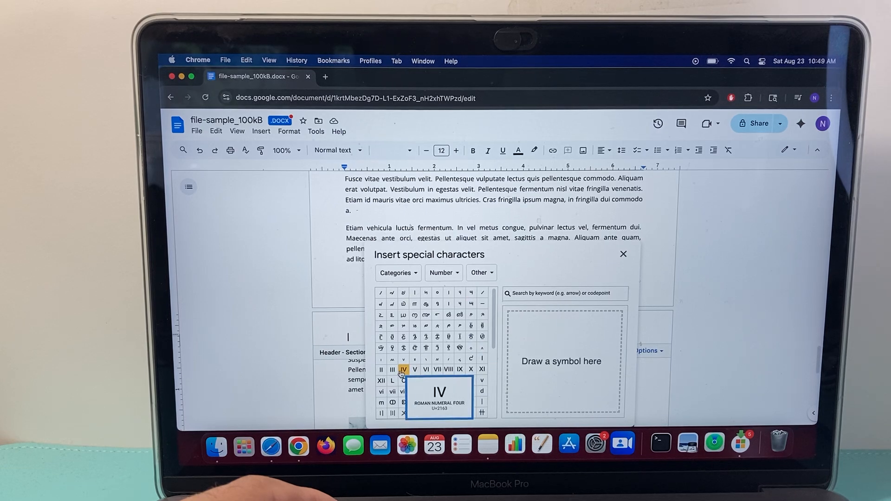
pyautogui.click(403, 369)
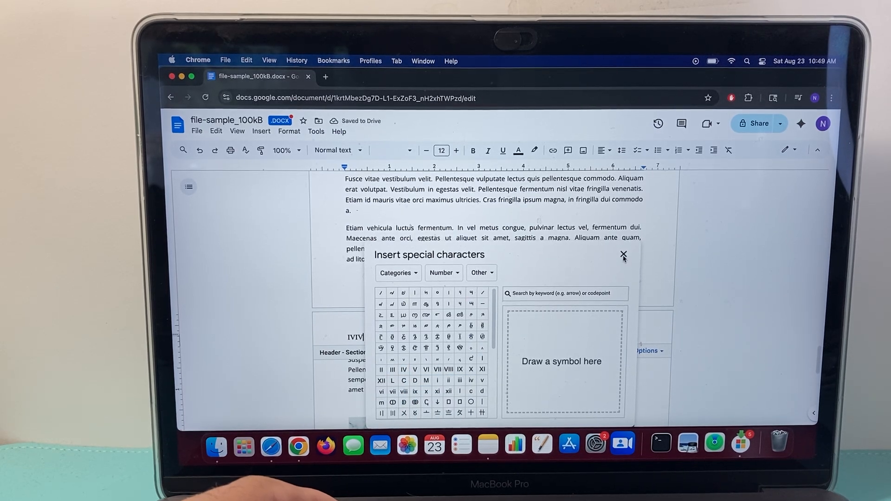
pyautogui.click(623, 254)
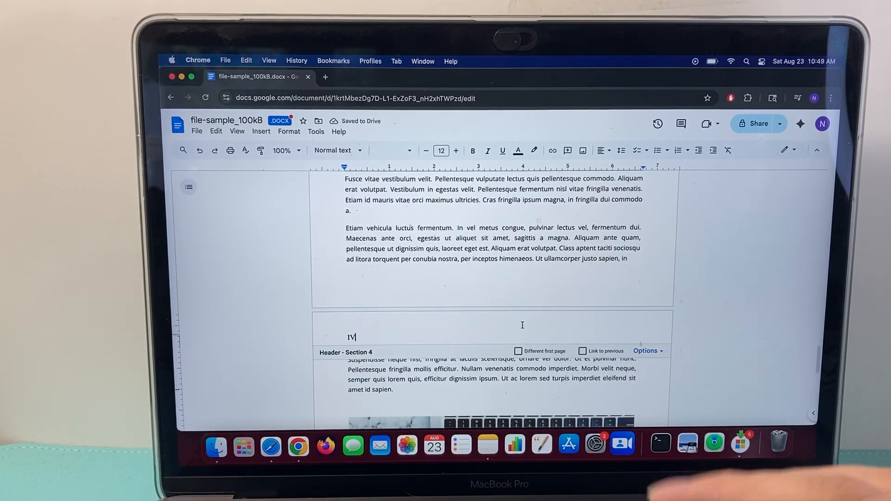
pyautogui.scroll(-3)
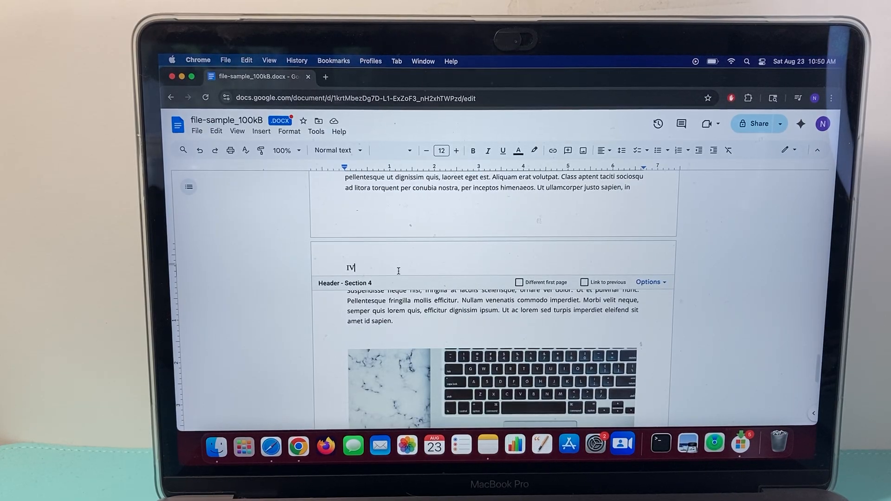
pyautogui.scroll(3)
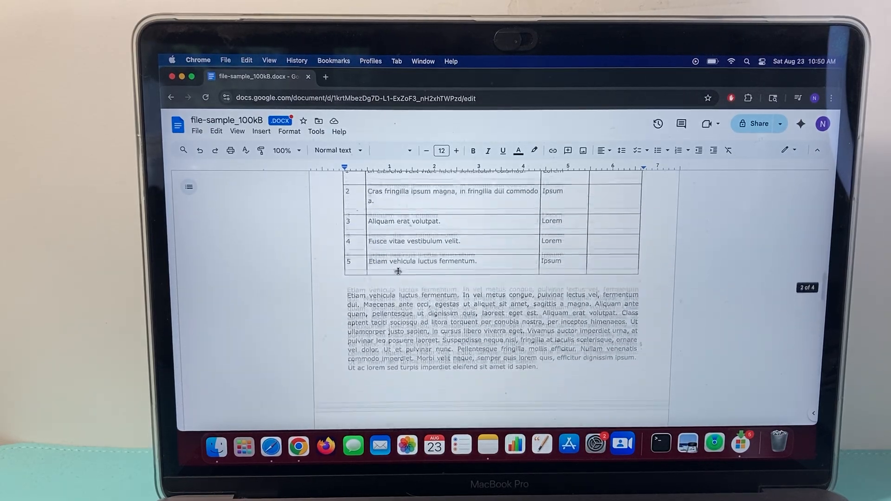
pyautogui.scroll(-3)
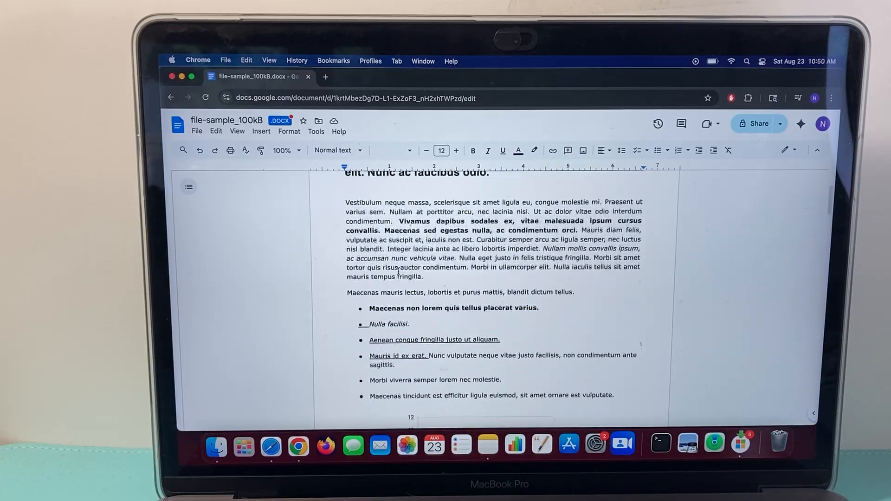
pyautogui.scroll(-3)
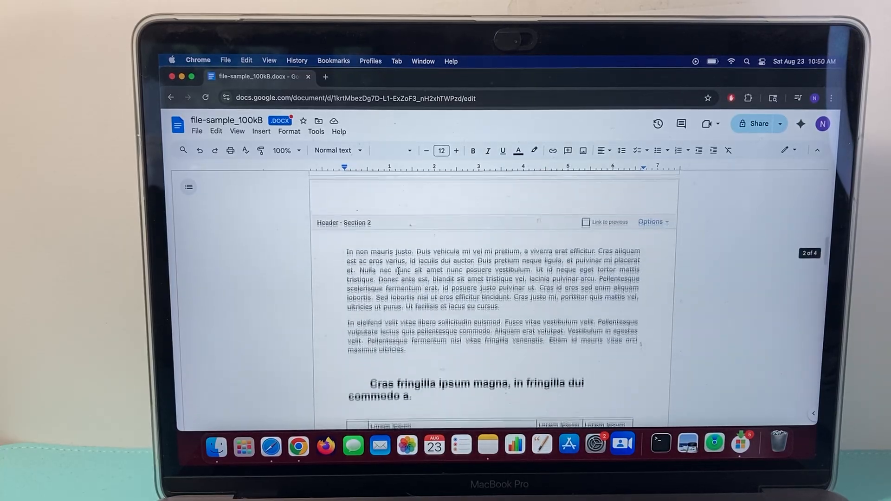
pyautogui.scroll(-3)
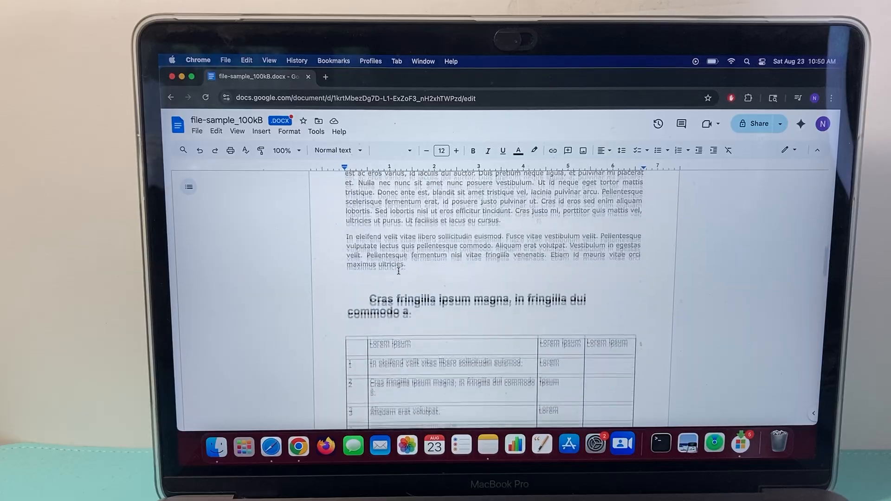
pyautogui.scroll(-3)
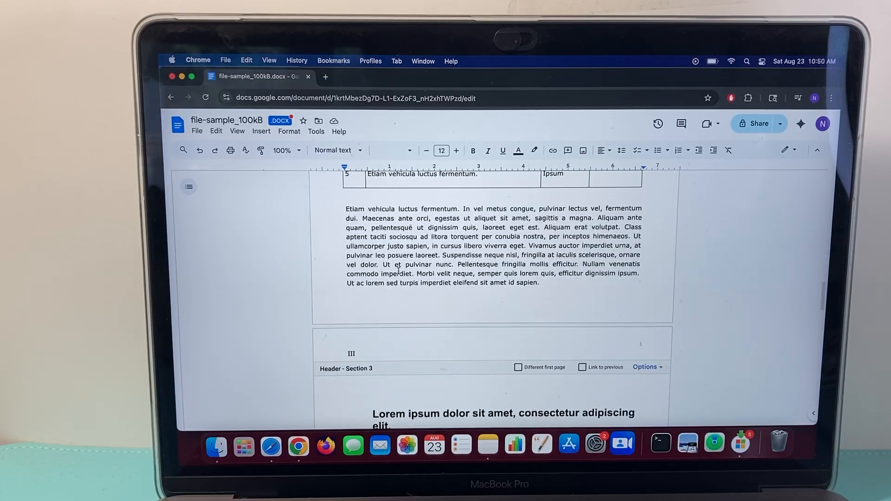
pyautogui.scroll(-3)
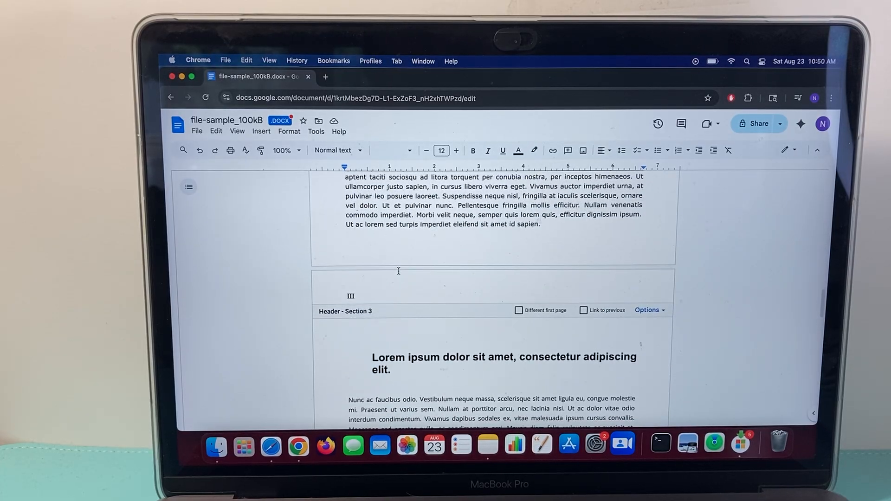
pyautogui.scroll(-3)
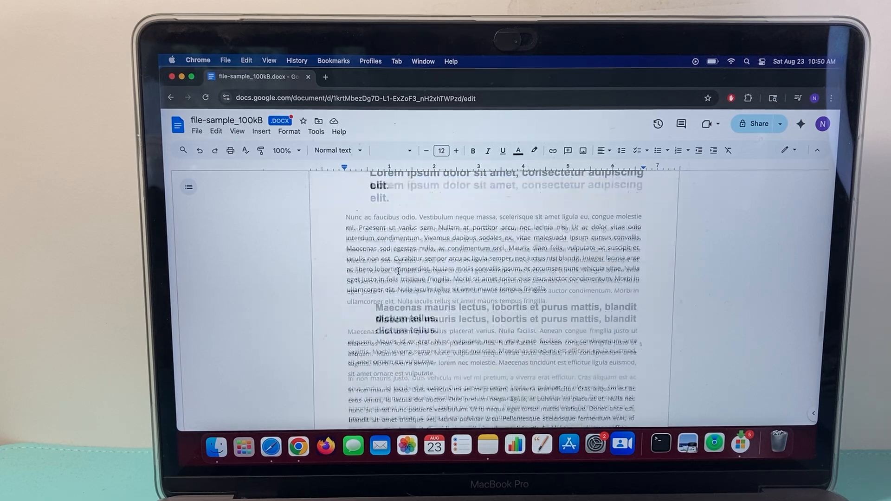